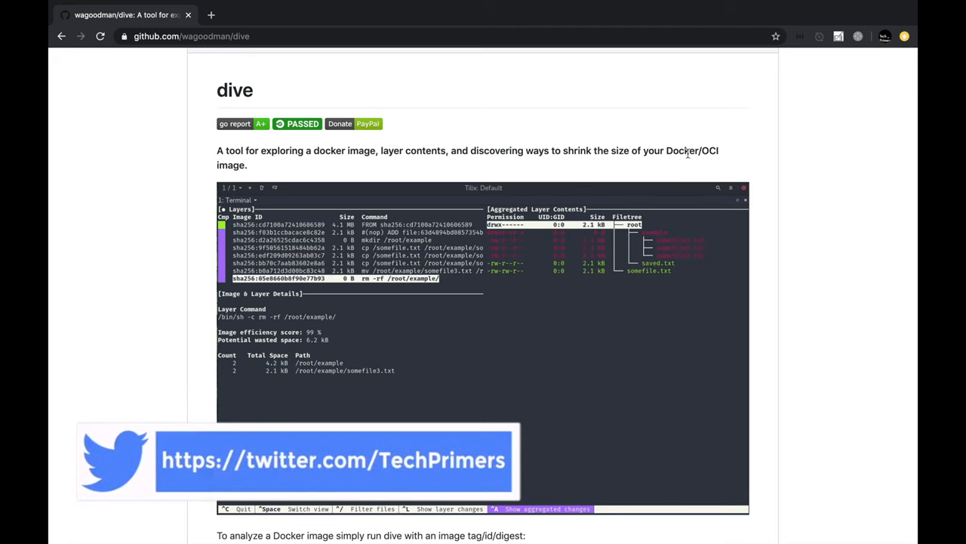
- View the dive repository owner's profile, then return to the wagoodman/dive repository page
scroll("up", 3)
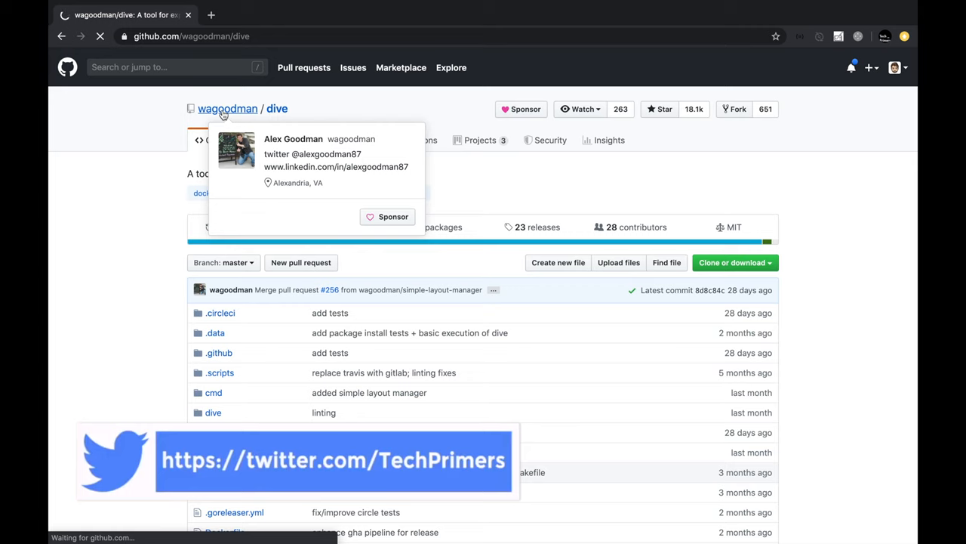
left_click(226, 109)
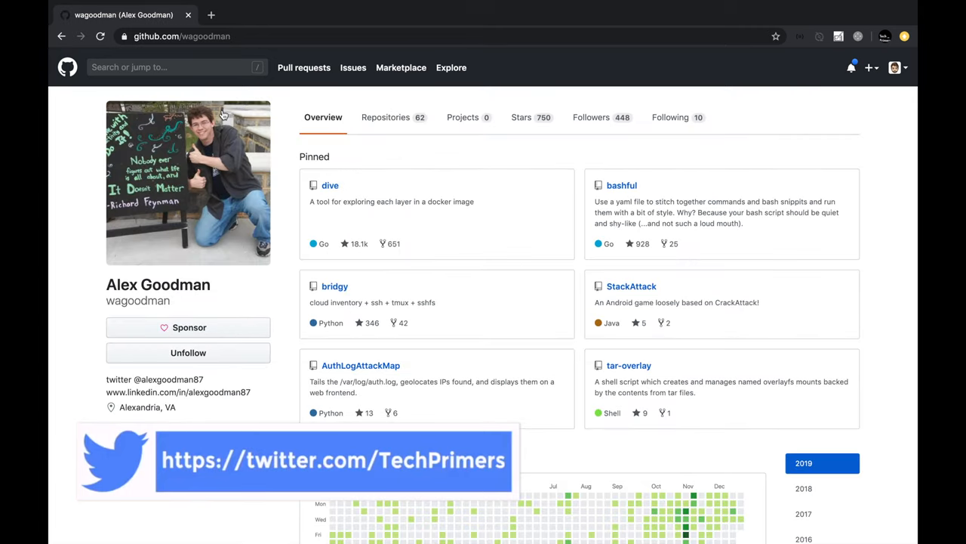
left_click(330, 184)
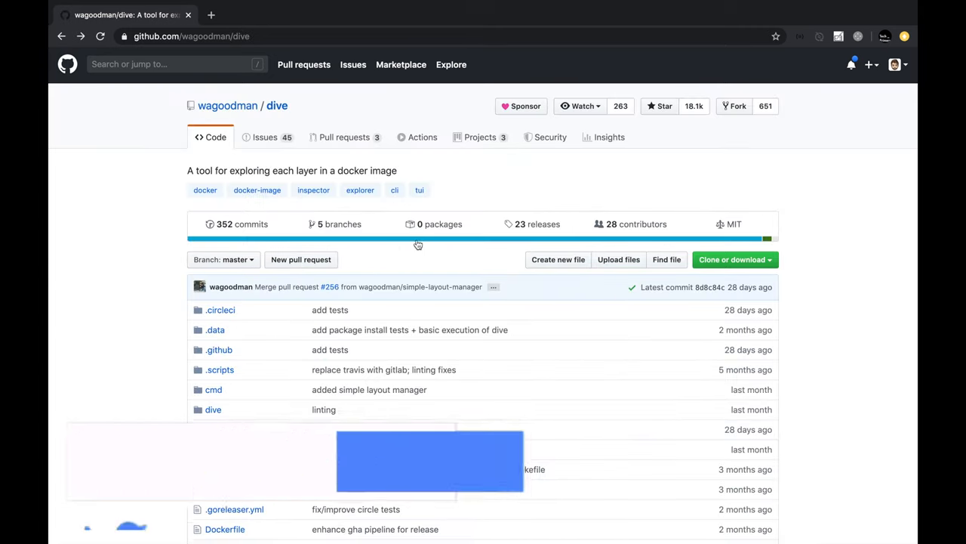
scroll("down", 3)
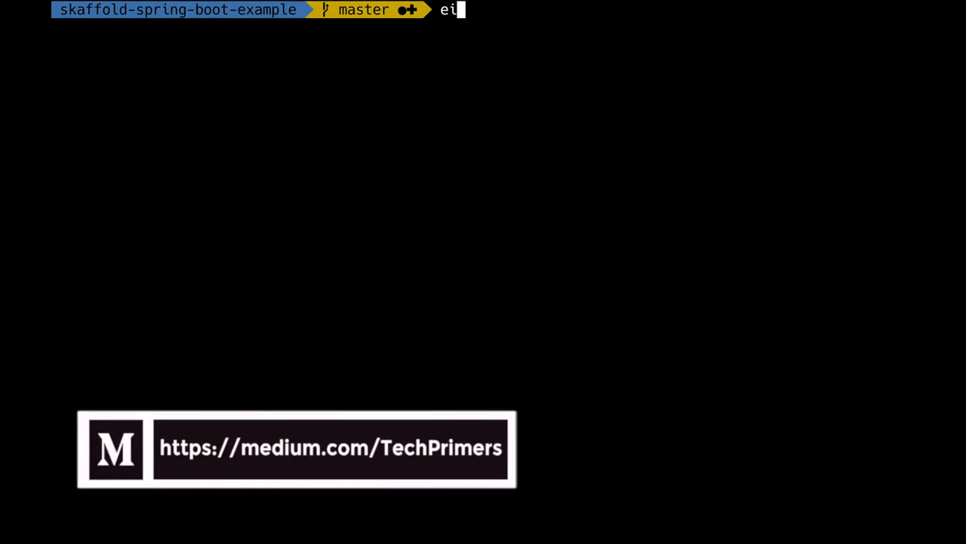
type("dive -v")
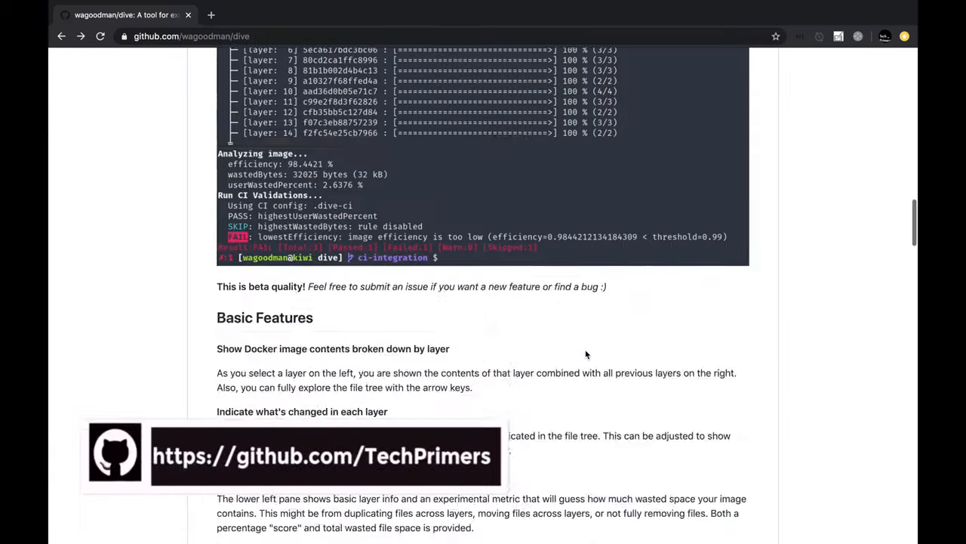
scroll("up", 3)
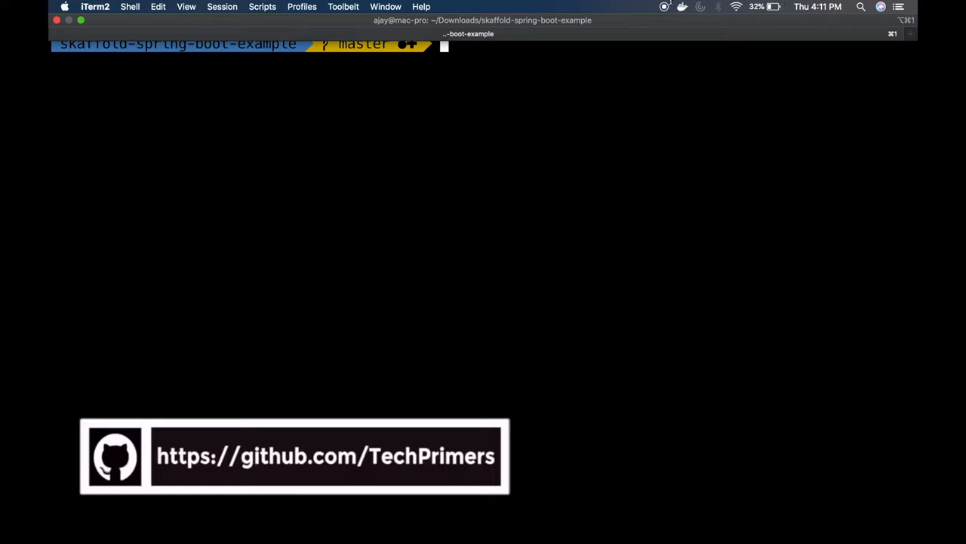
- List local Docker images, then filter them to the skaffold-example v1 and v2 tags
left_click(683, 6)
type("docker")
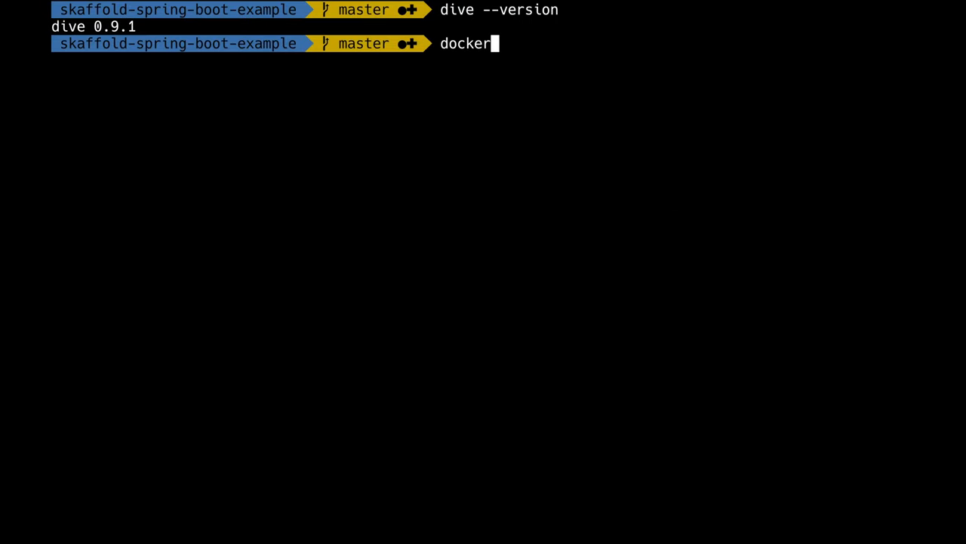
key("Return")
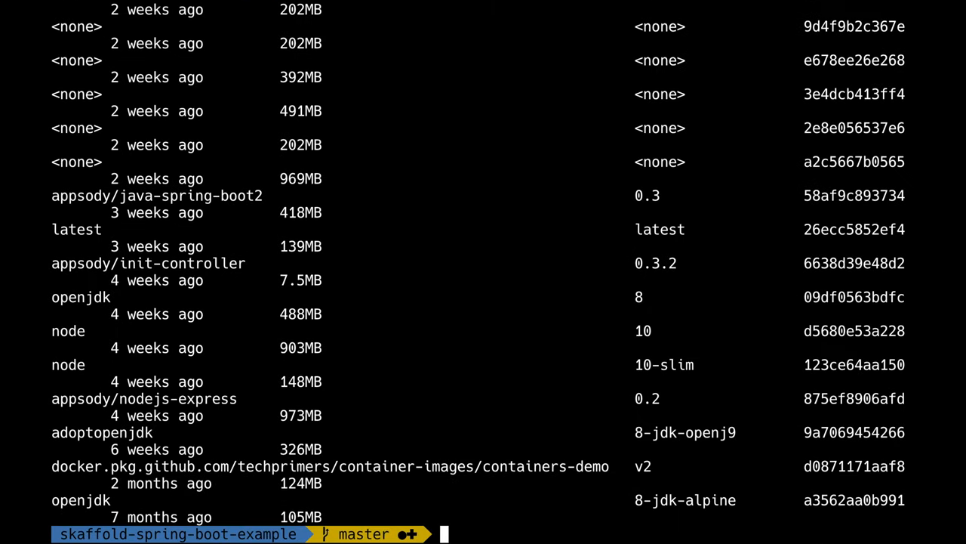
type("docker images |")
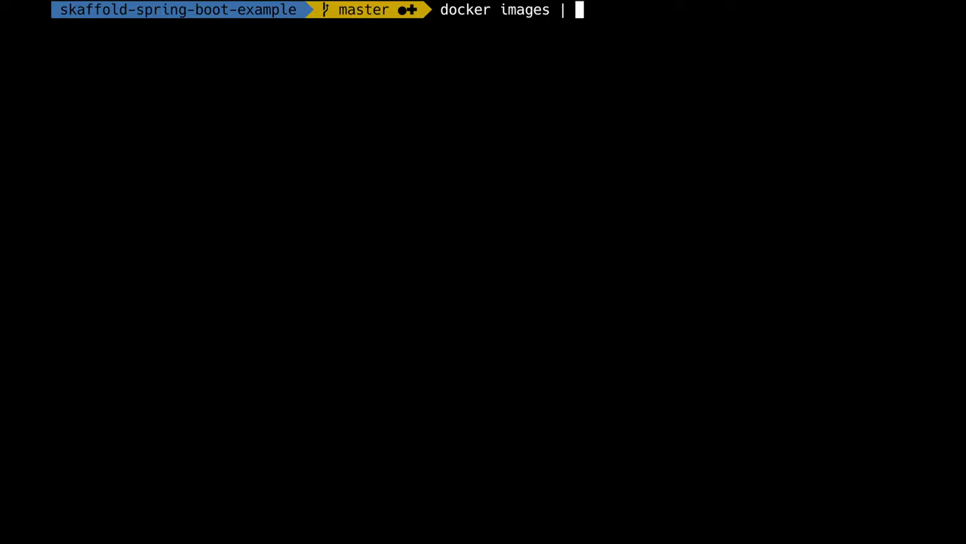
key("Return")
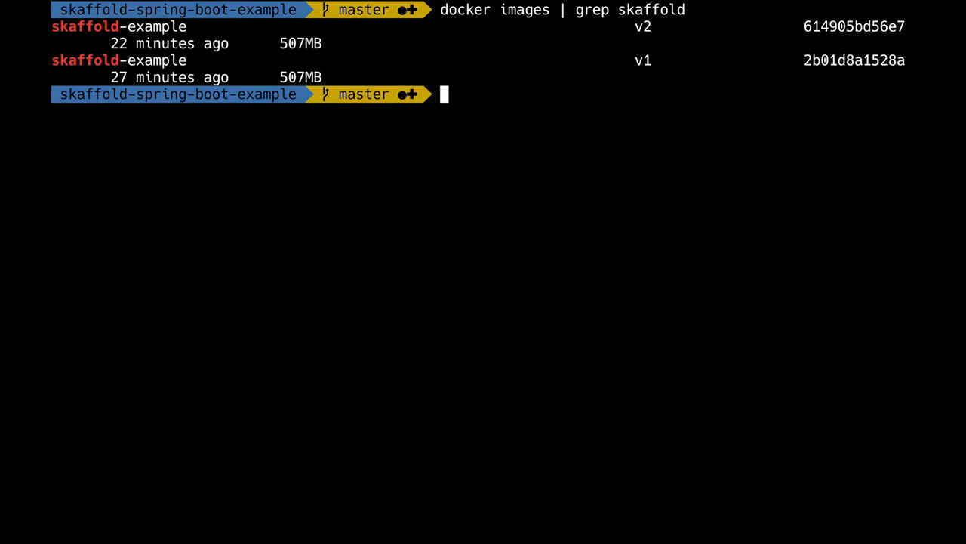
mouse_move(392, 127)
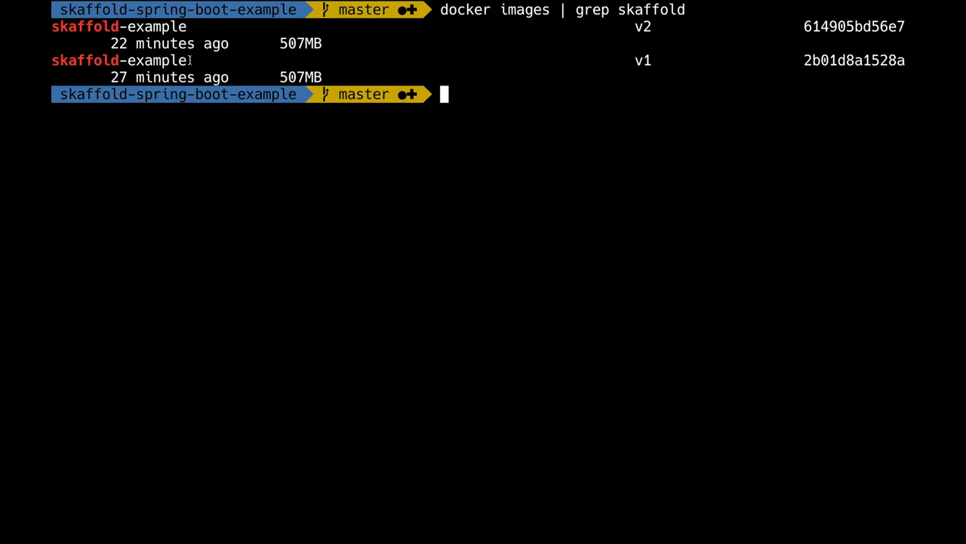
- Run dive on the v2 skaffold-example image ID 614905bd56e7
type("dive")
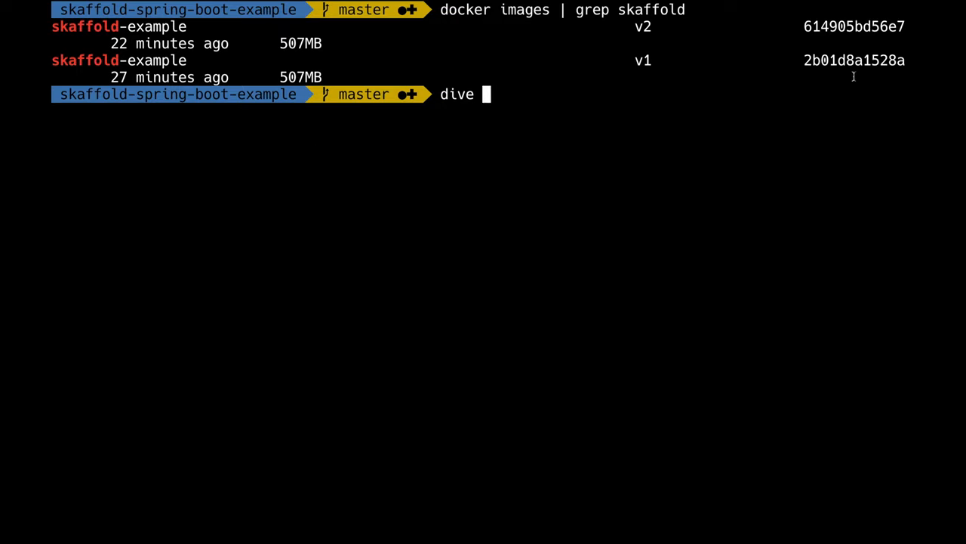
double_click(855, 27)
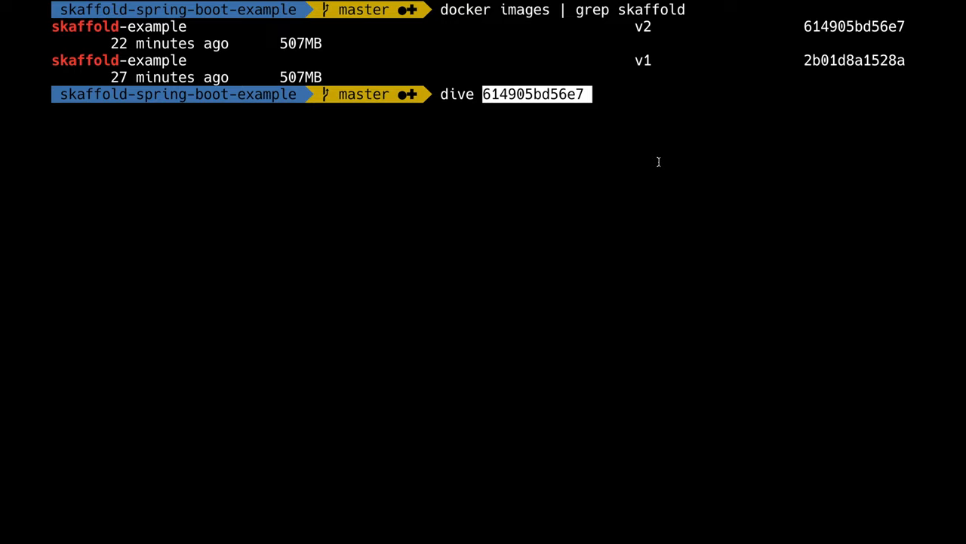
mouse_move(891, 33)
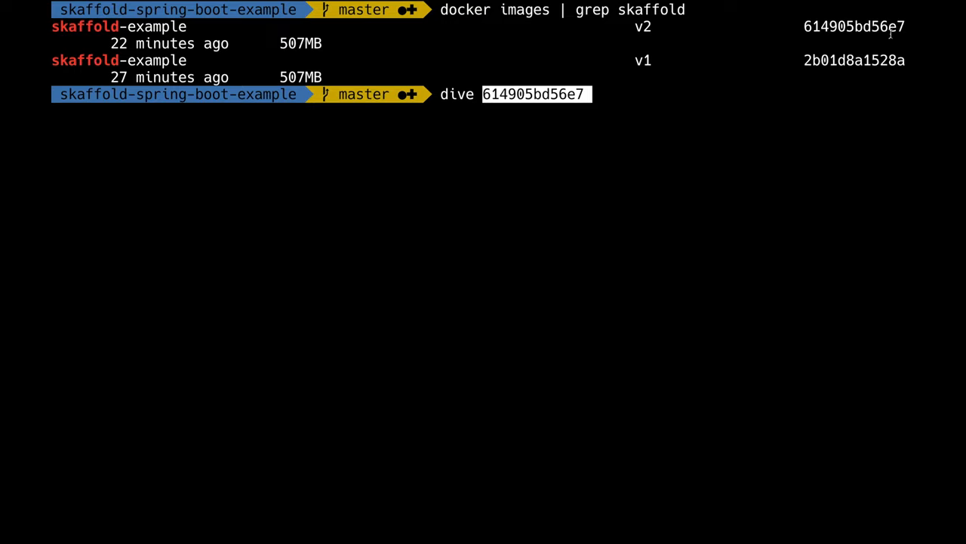
key("Return")
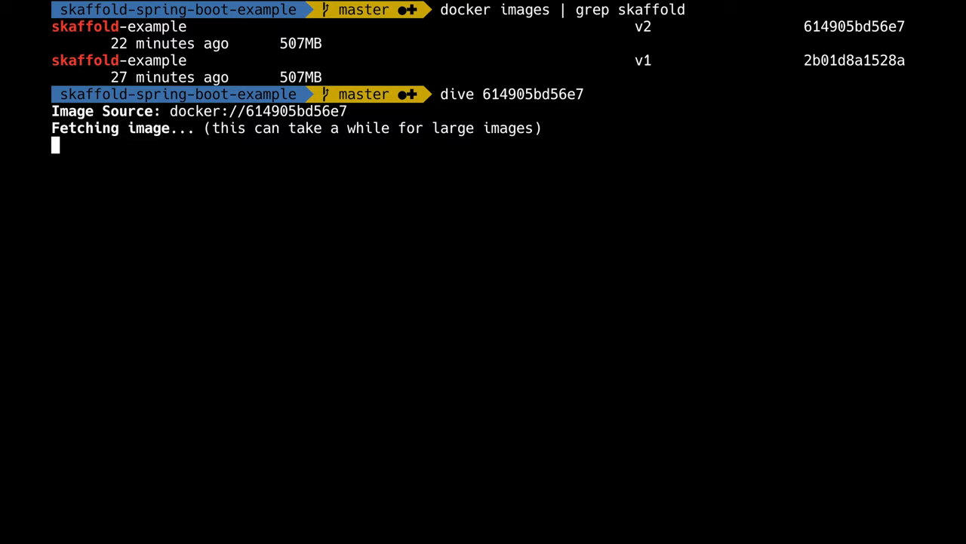
mouse_move(598, 24)
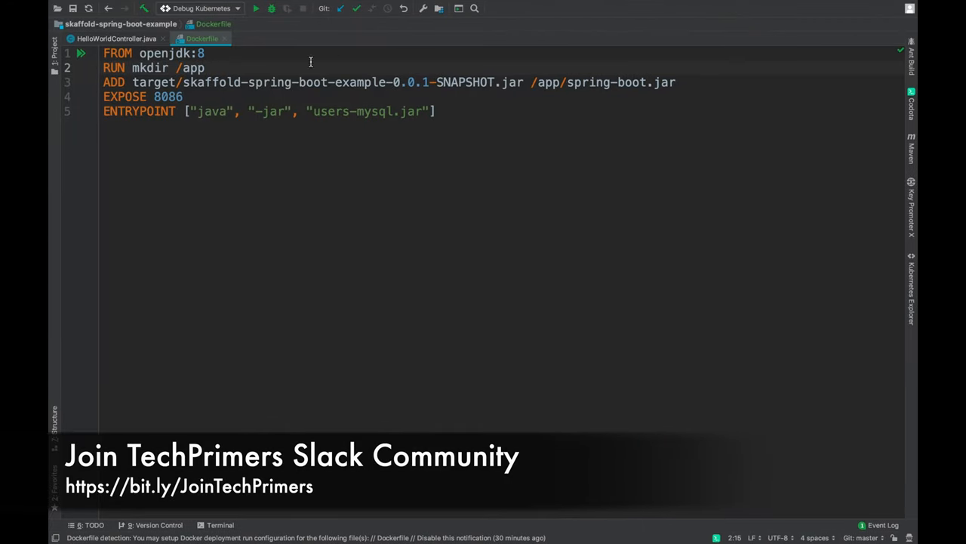
- Highlight the /app directory in the Dockerfile's RUN mkdir line
double_click(164, 53)
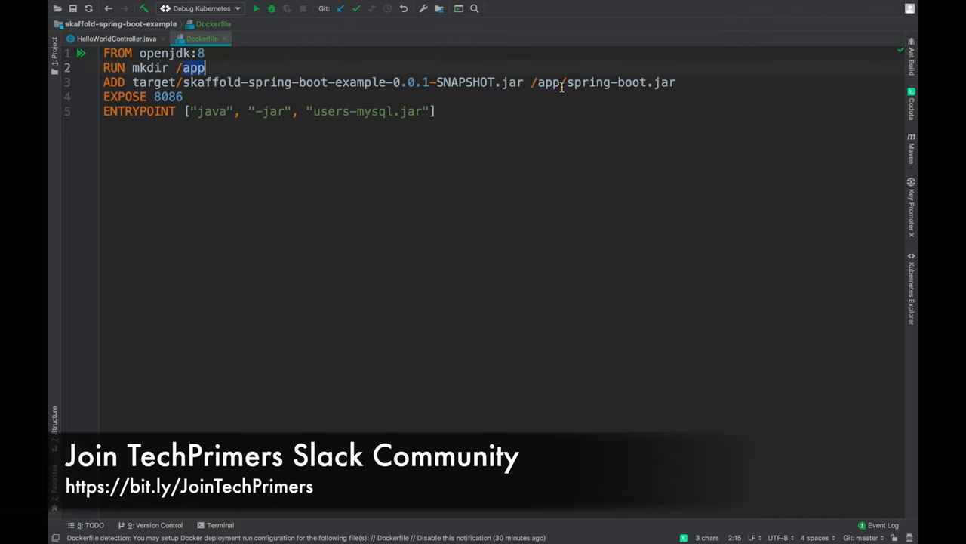
mouse_move(642, 101)
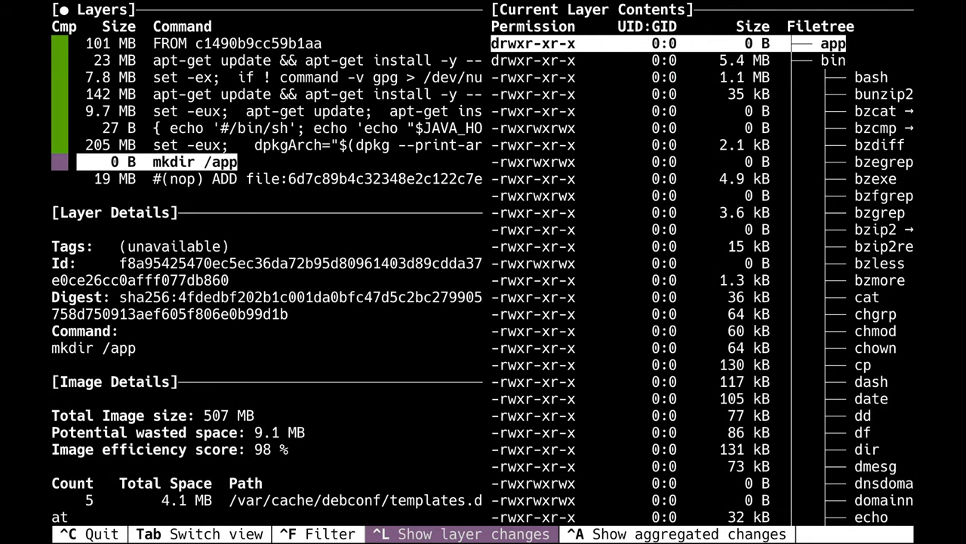
mouse_move(254, 165)
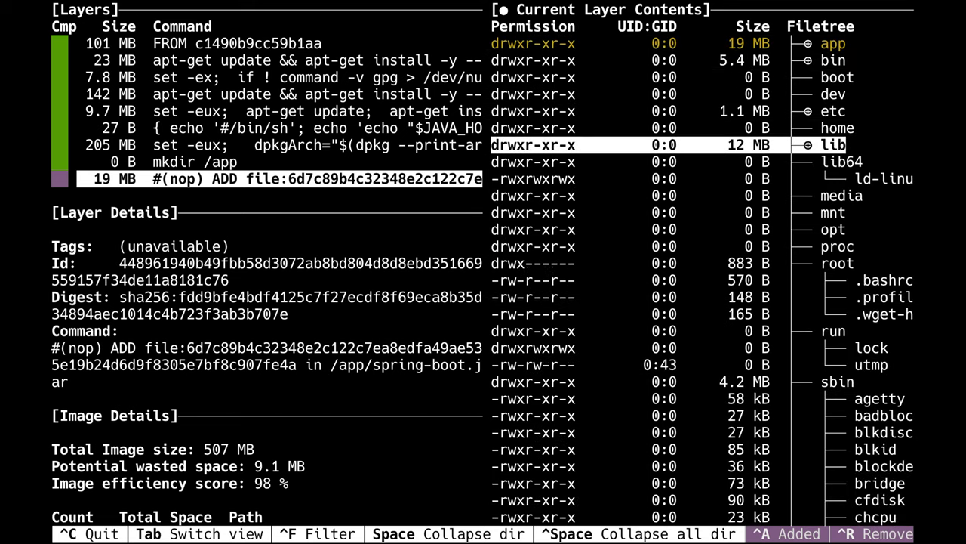
- Inspect the final ADD layer's file tree showing the 19 MB app directory
left_click(833, 145)
type("d")
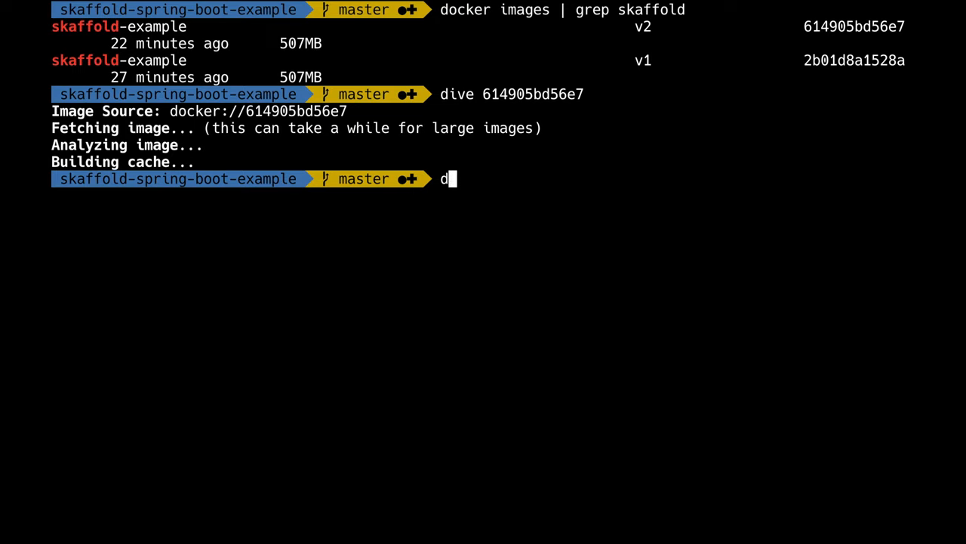
- Rebuild the image with dive build -t skaffold-example:v3
type("ive build")
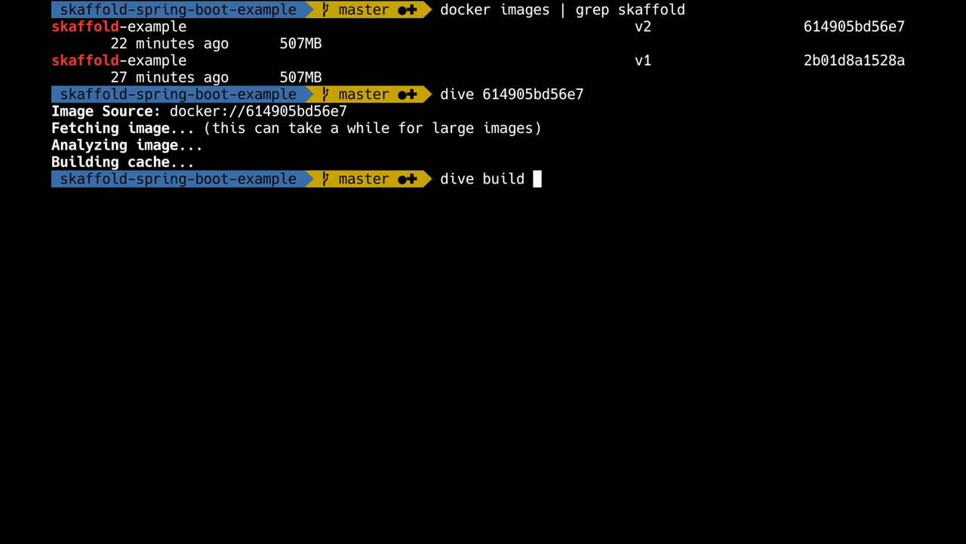
type("-t skaffo")
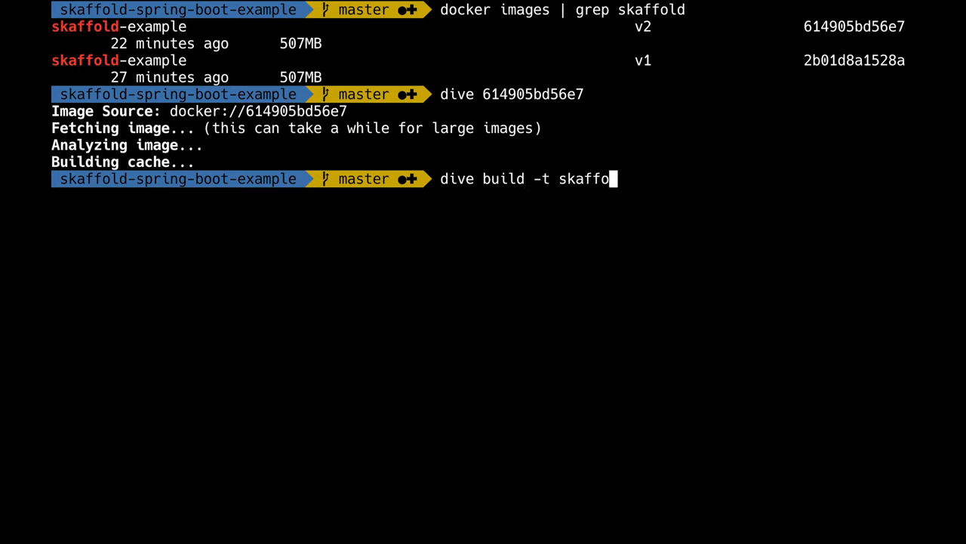
key("Return")
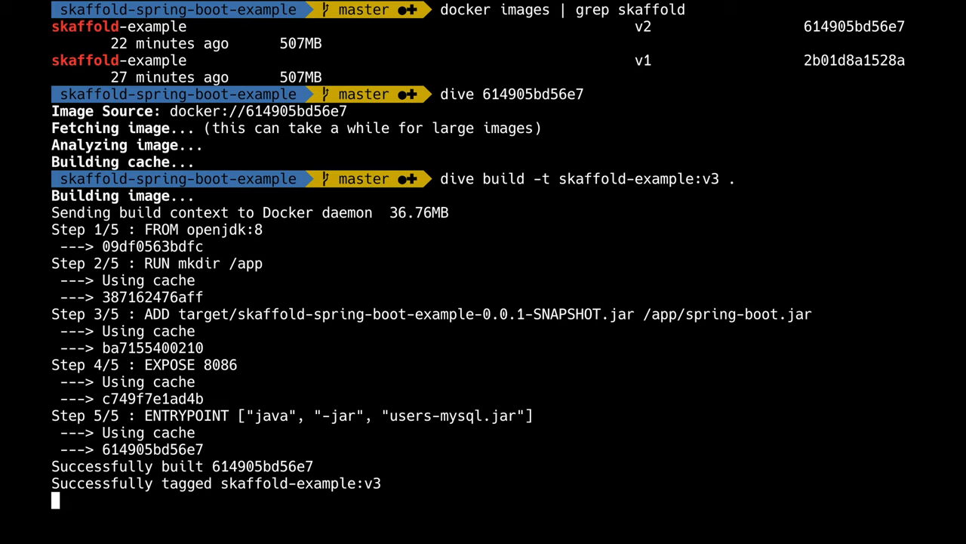
key("Return")
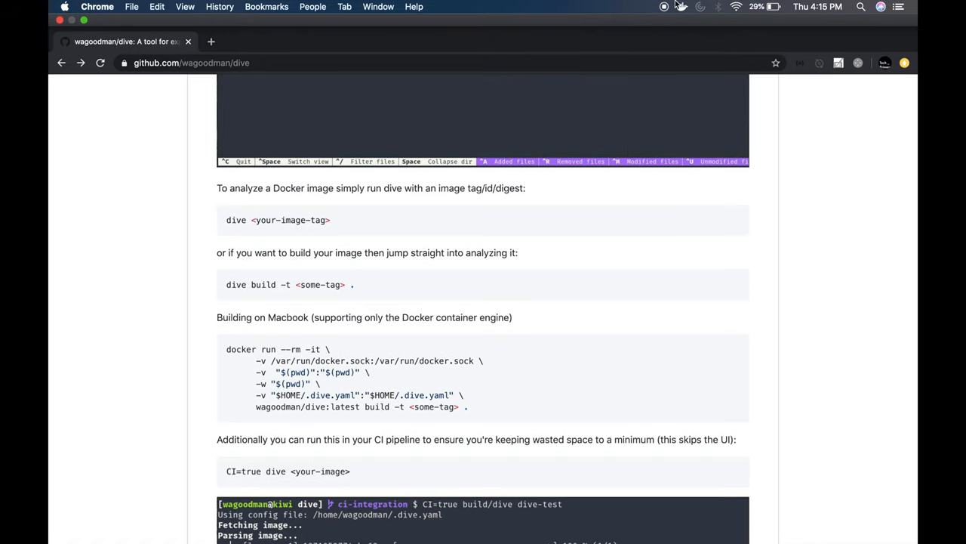
- Check from the menu bar that Docker Desktop is running
left_click(683, 6)
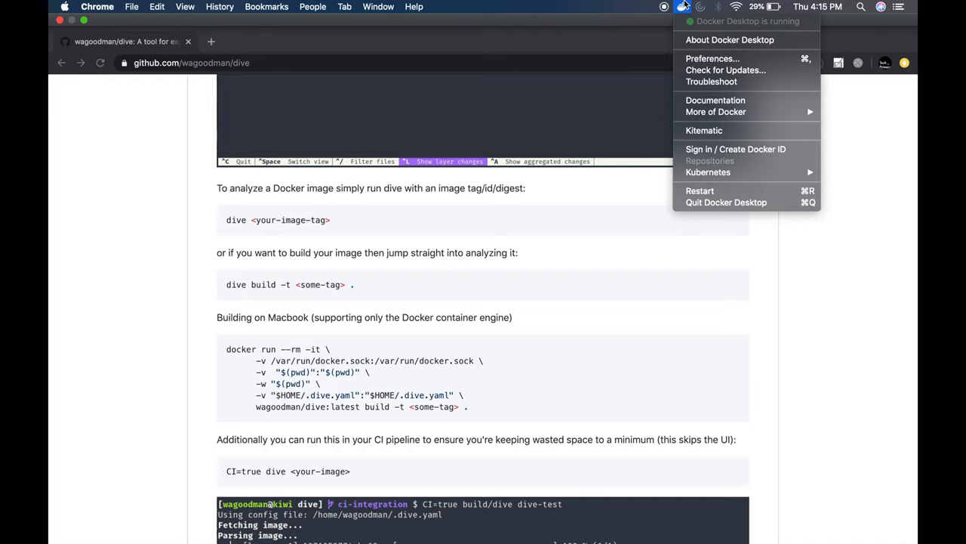